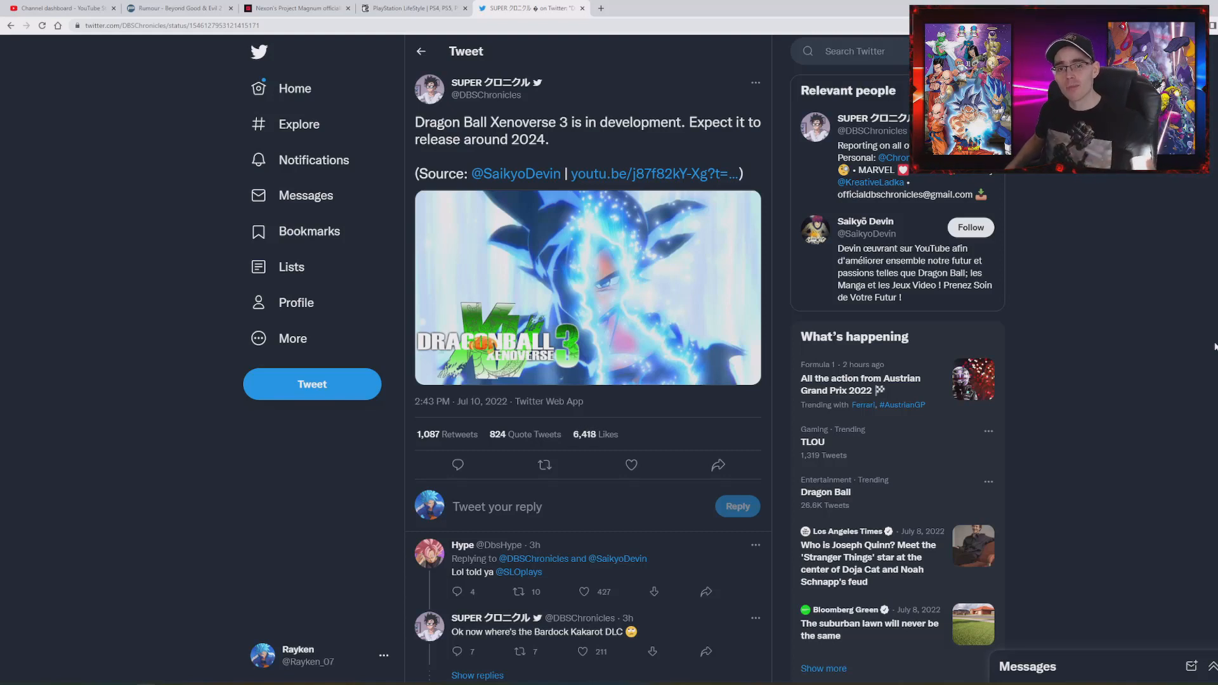
# - Open the youtu.be source link in the DBSChronicles Xenoverse 3 tweet
pyautogui.click(544, 464)
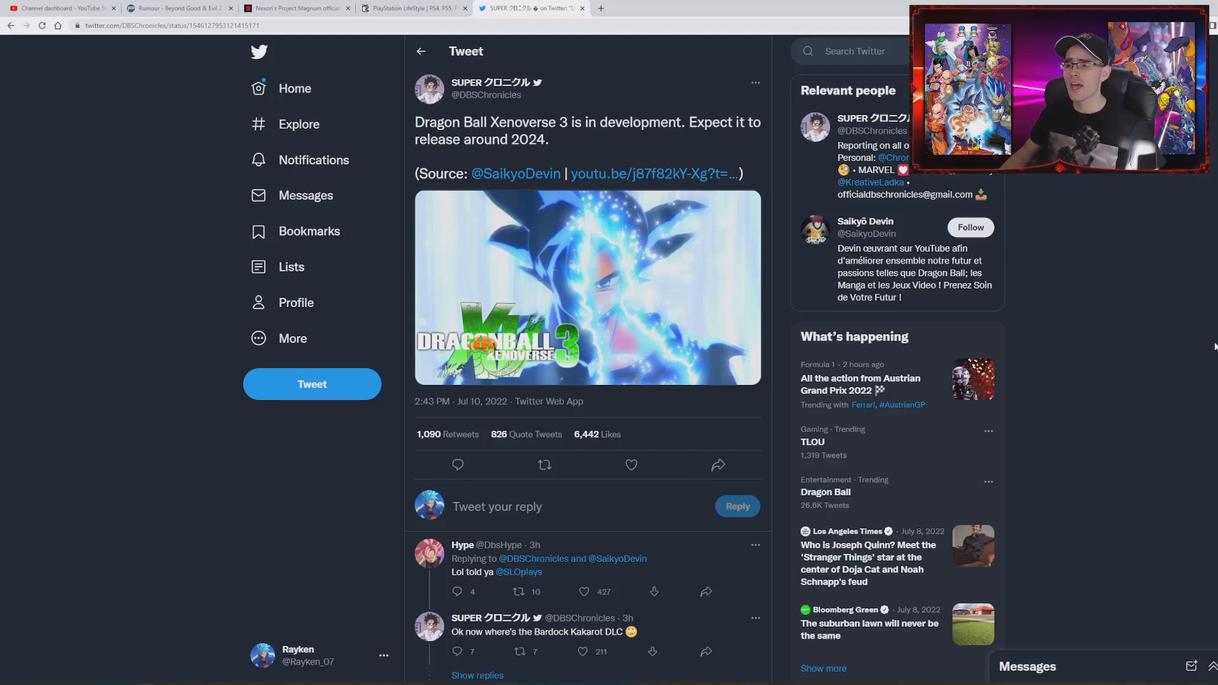
pyautogui.click(544, 465)
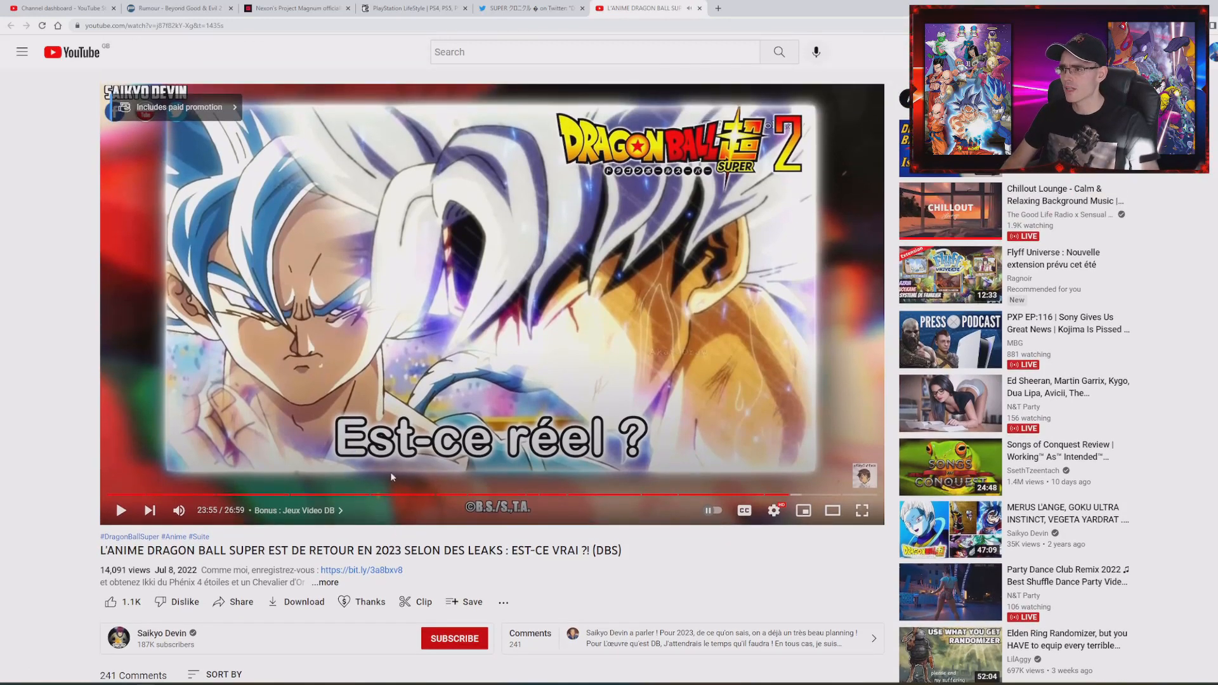
# - Scroll through the Saikyo Devin video's comments, then return to the Twitter tab
pyautogui.scroll(-3)
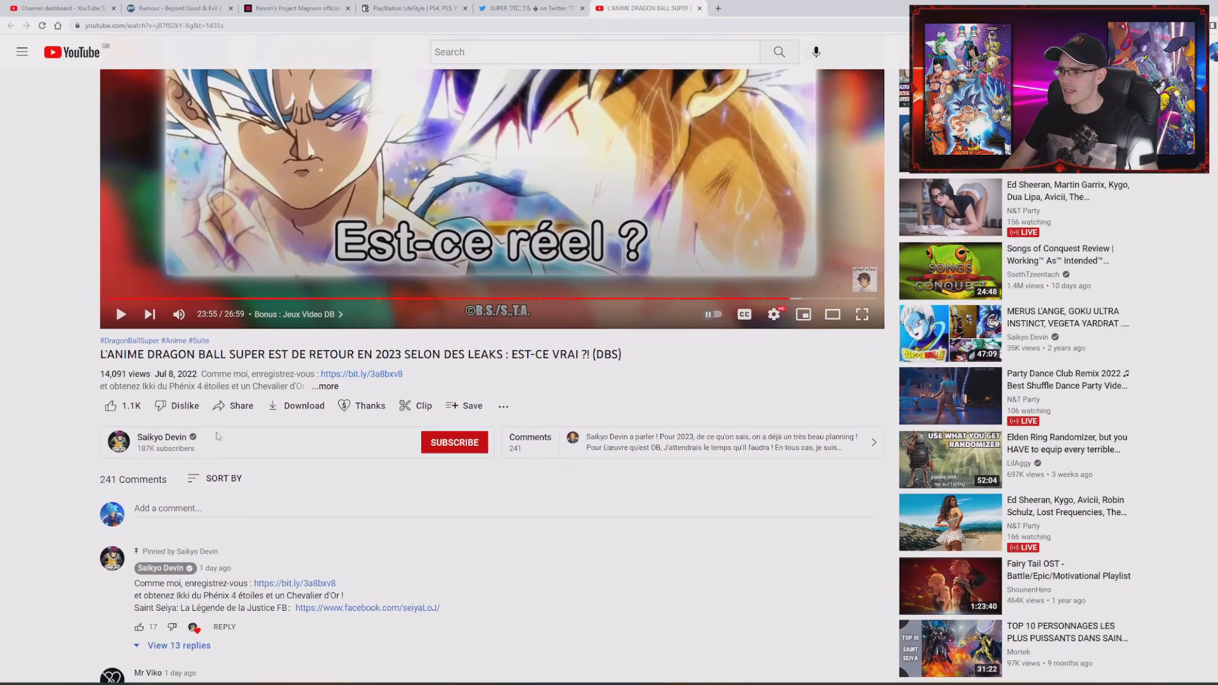
pyautogui.scroll(-3)
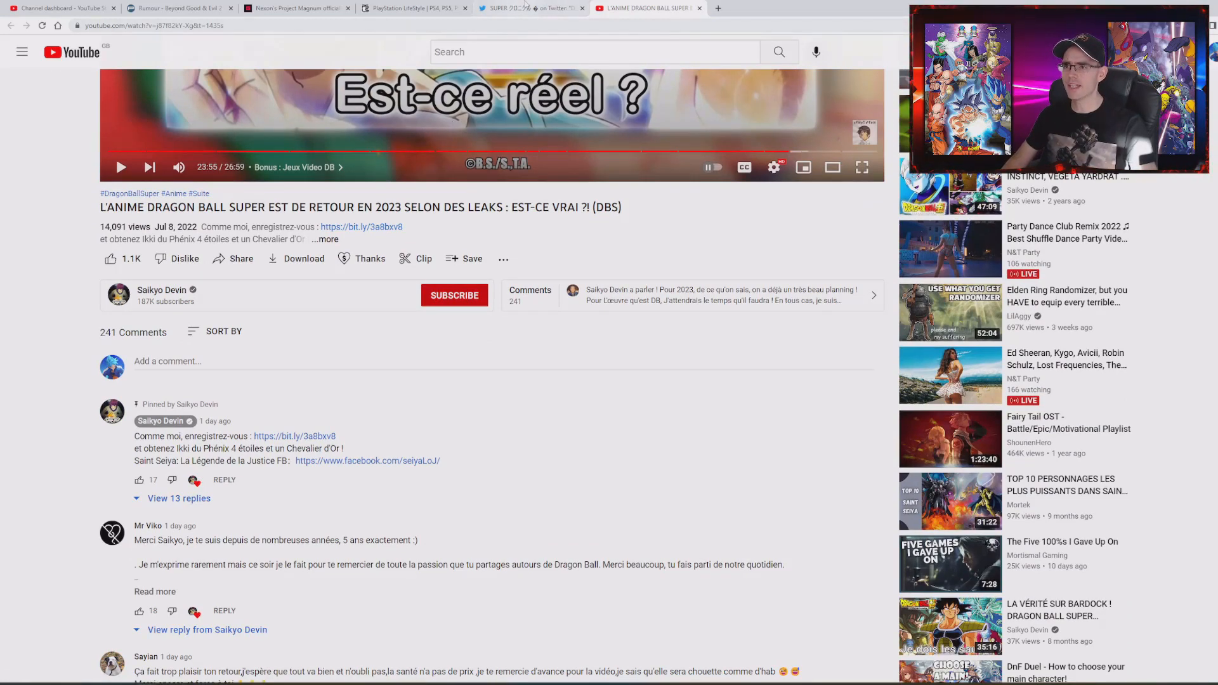
pyautogui.click(533, 8)
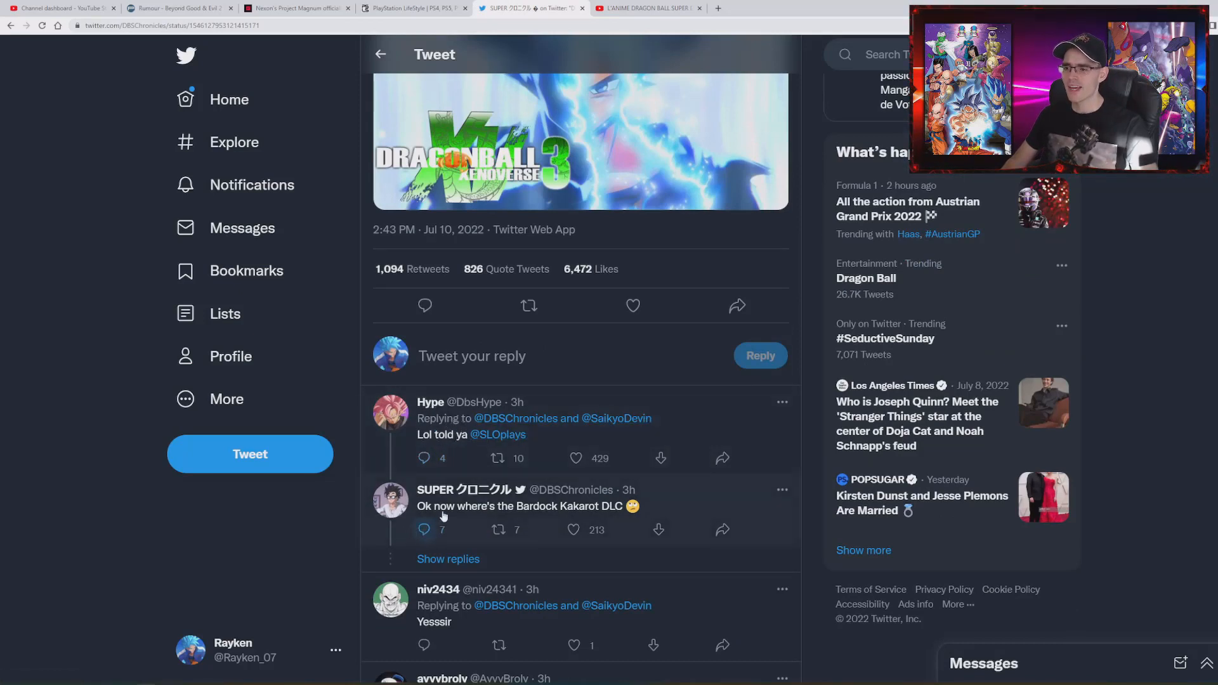
# - Scroll down the DBSChronicles tweet to browse its first replies
pyautogui.scroll(-3)
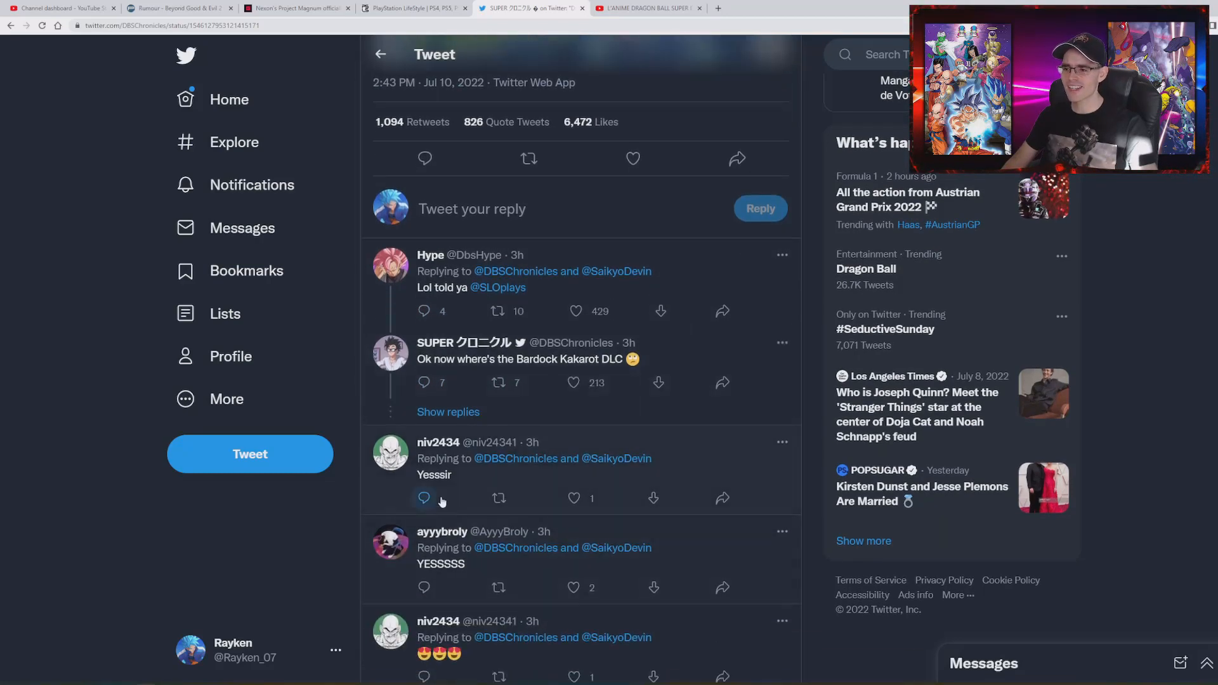
pyautogui.scroll(-3)
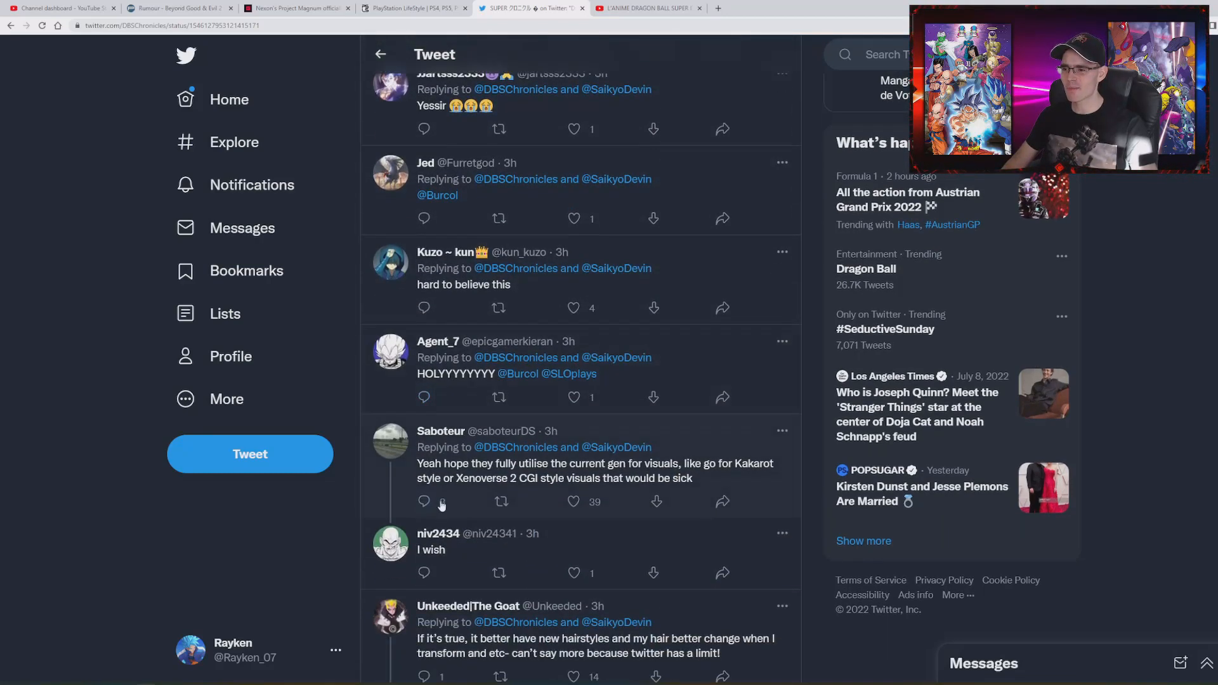
pyautogui.scroll(-3)
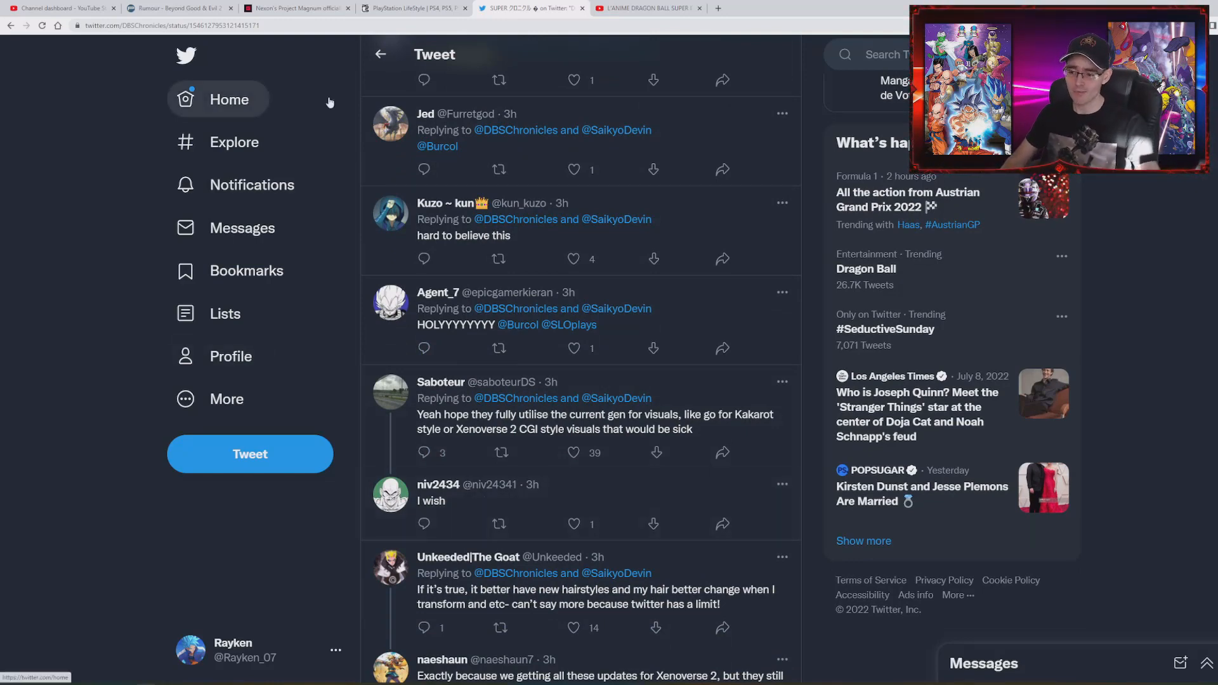
pyautogui.scroll(-3)
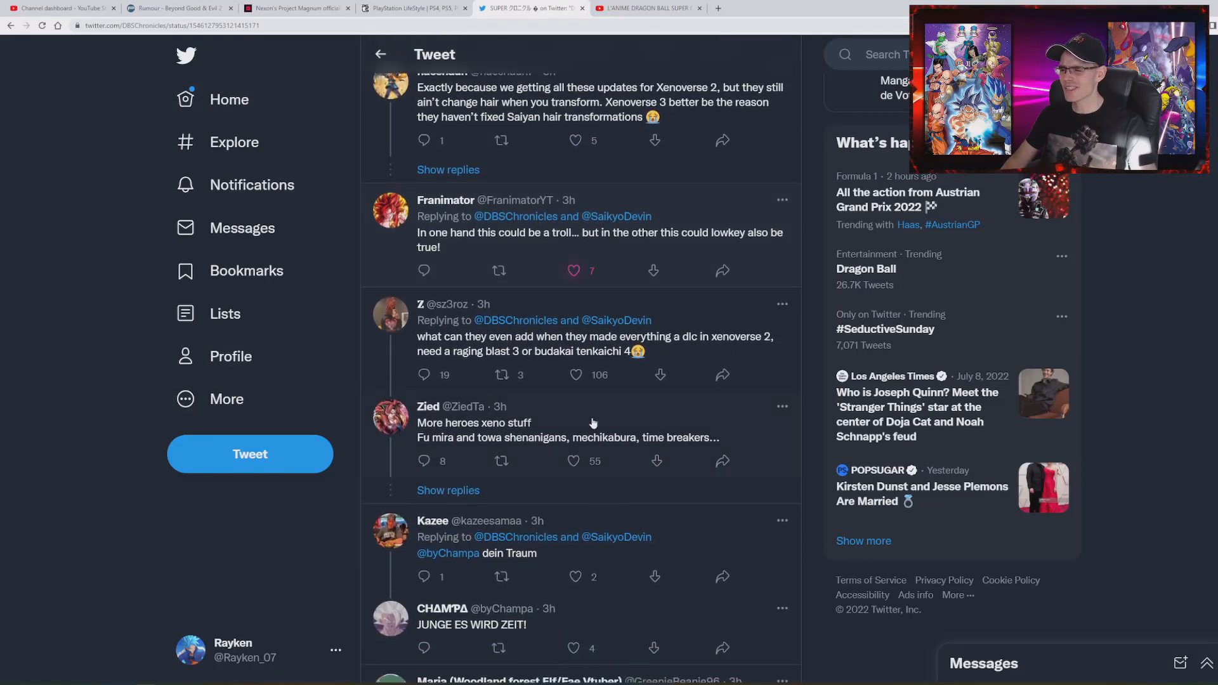
pyautogui.scroll(-3)
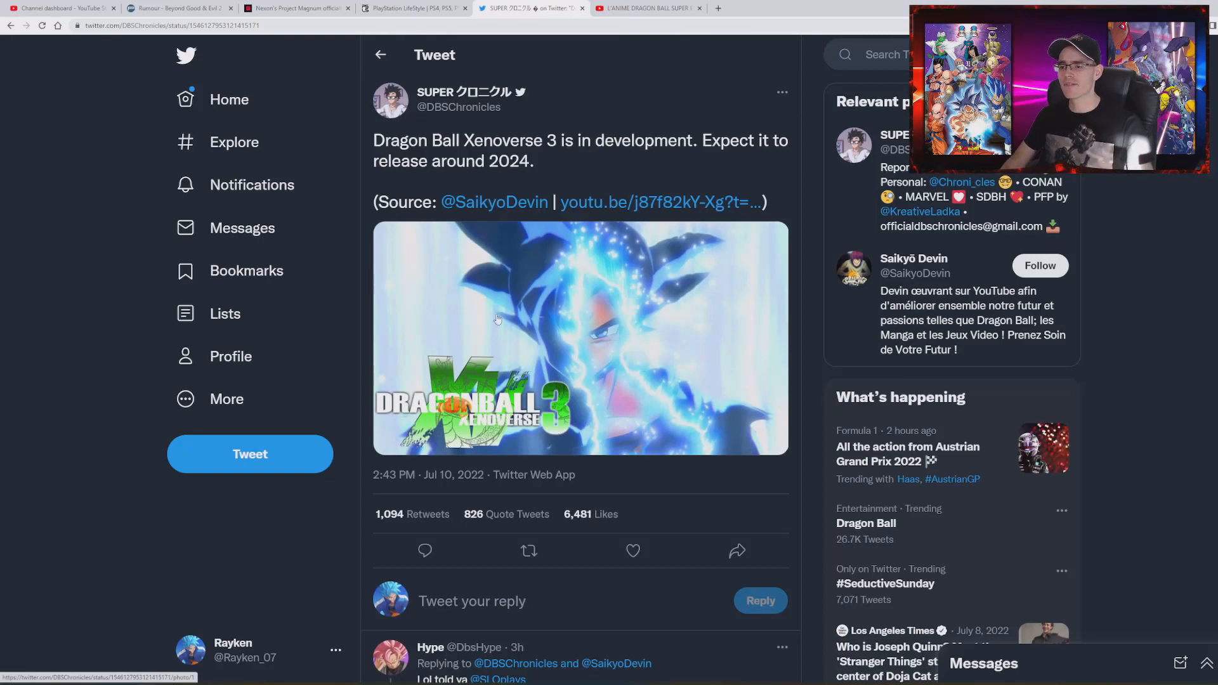
pyautogui.moveTo(672, 274)
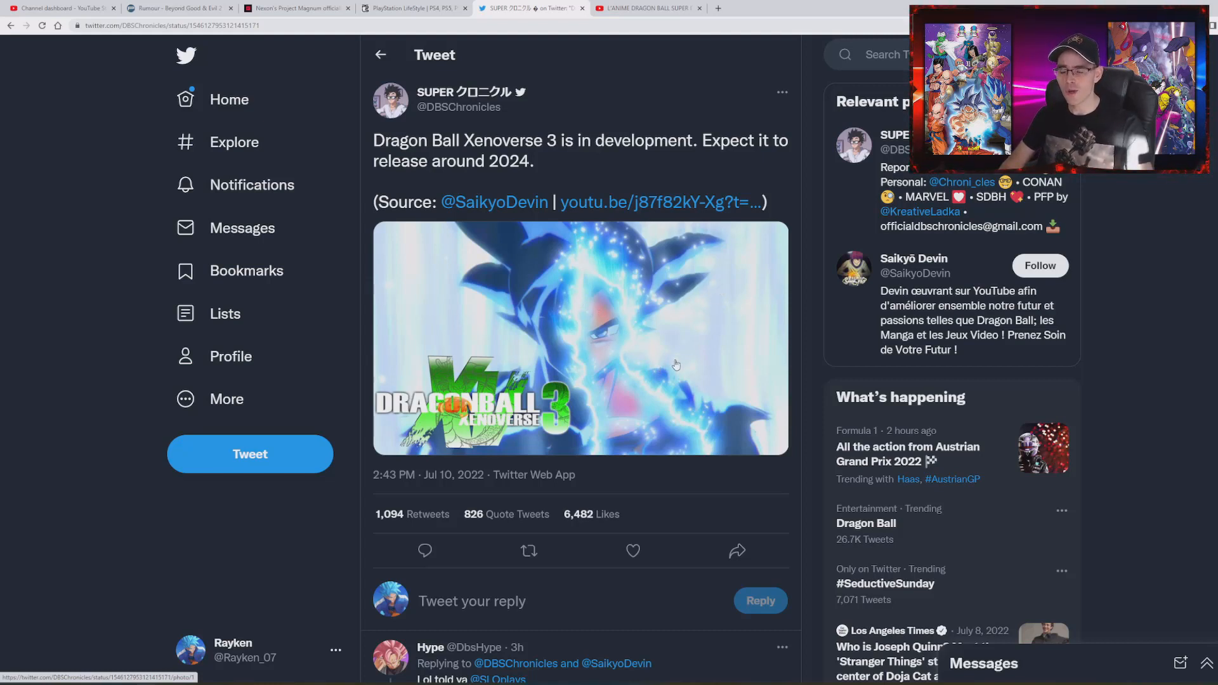
pyautogui.moveTo(664, 384)
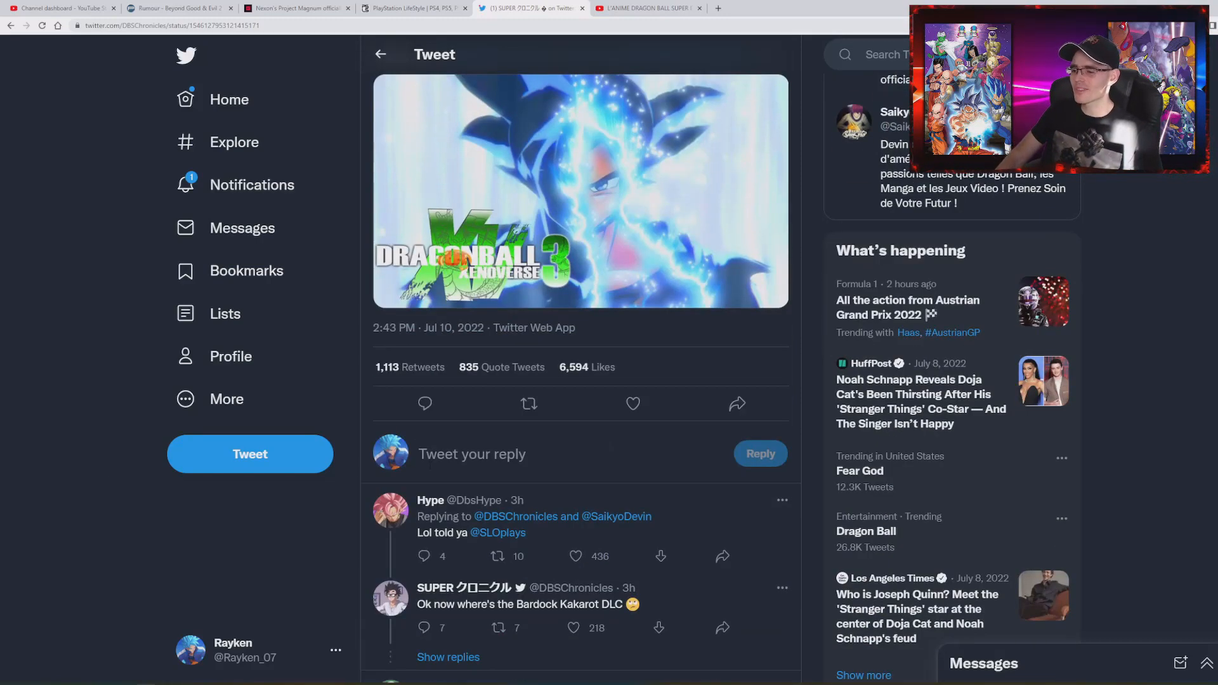
pyautogui.scroll(-3)
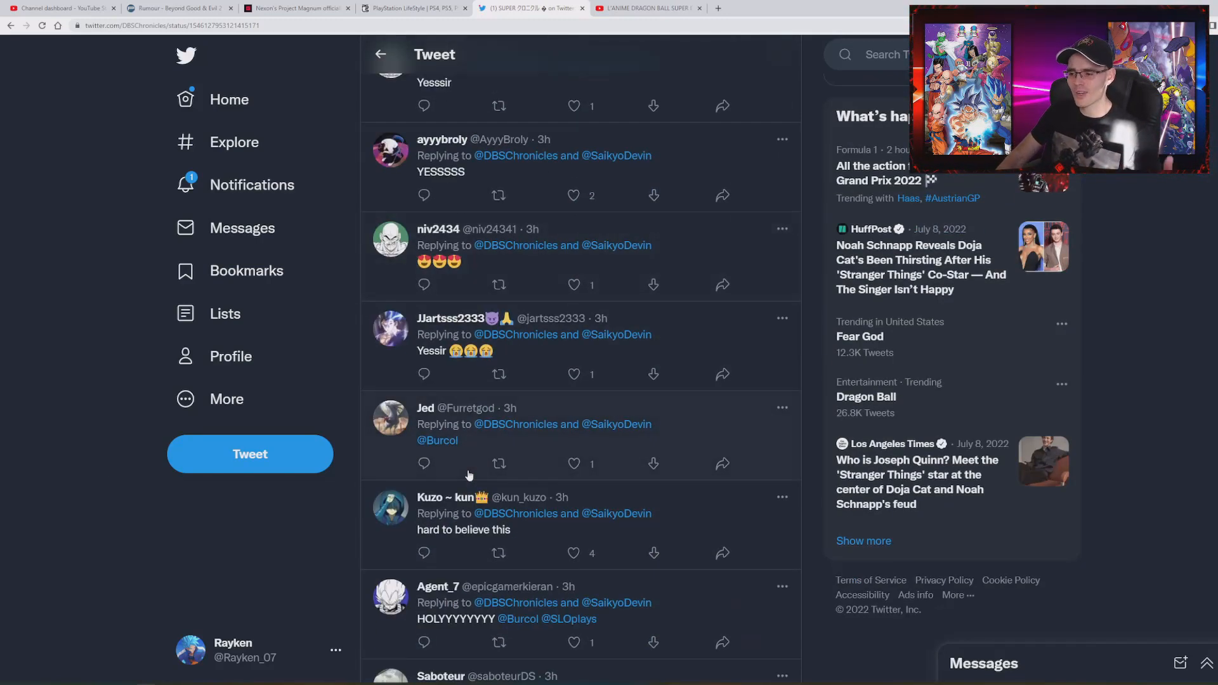
pyautogui.scroll(-3)
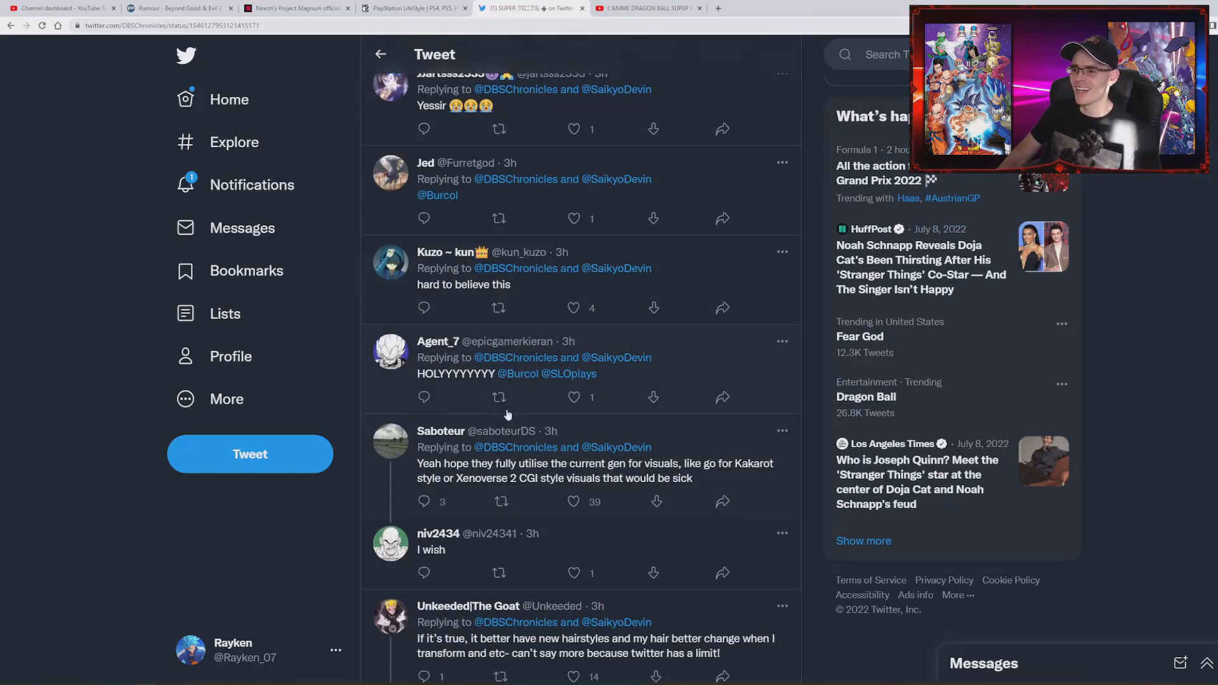
pyautogui.click(436, 194)
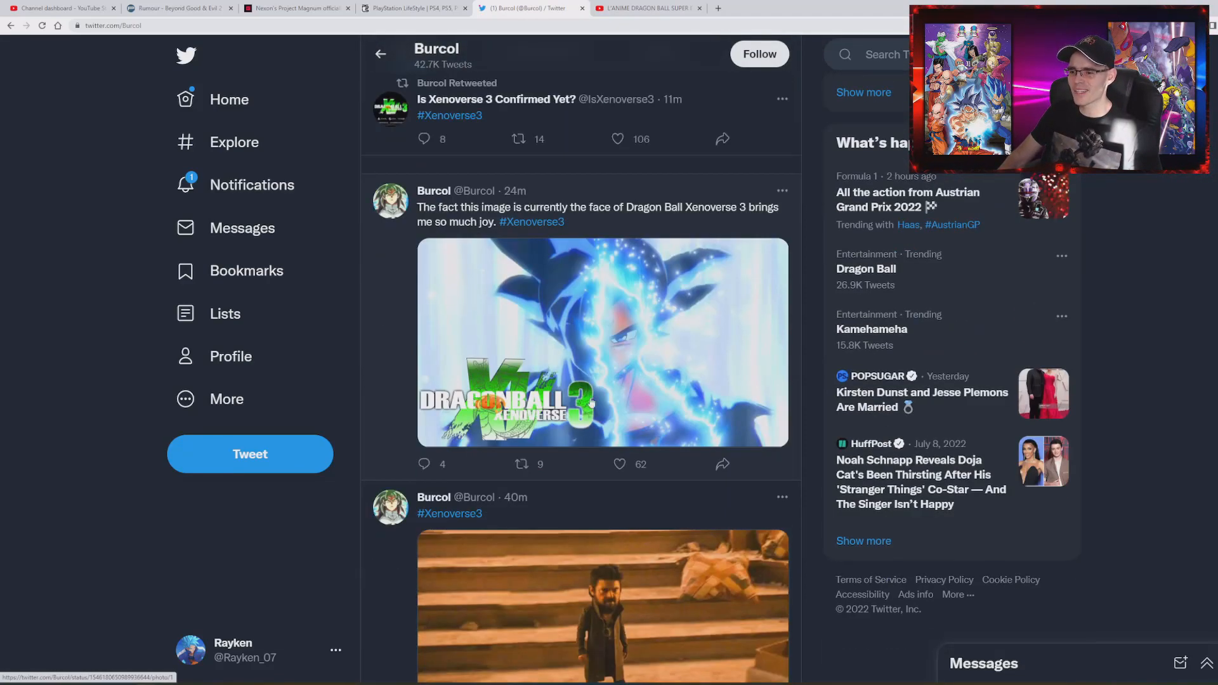
pyautogui.scroll(-3)
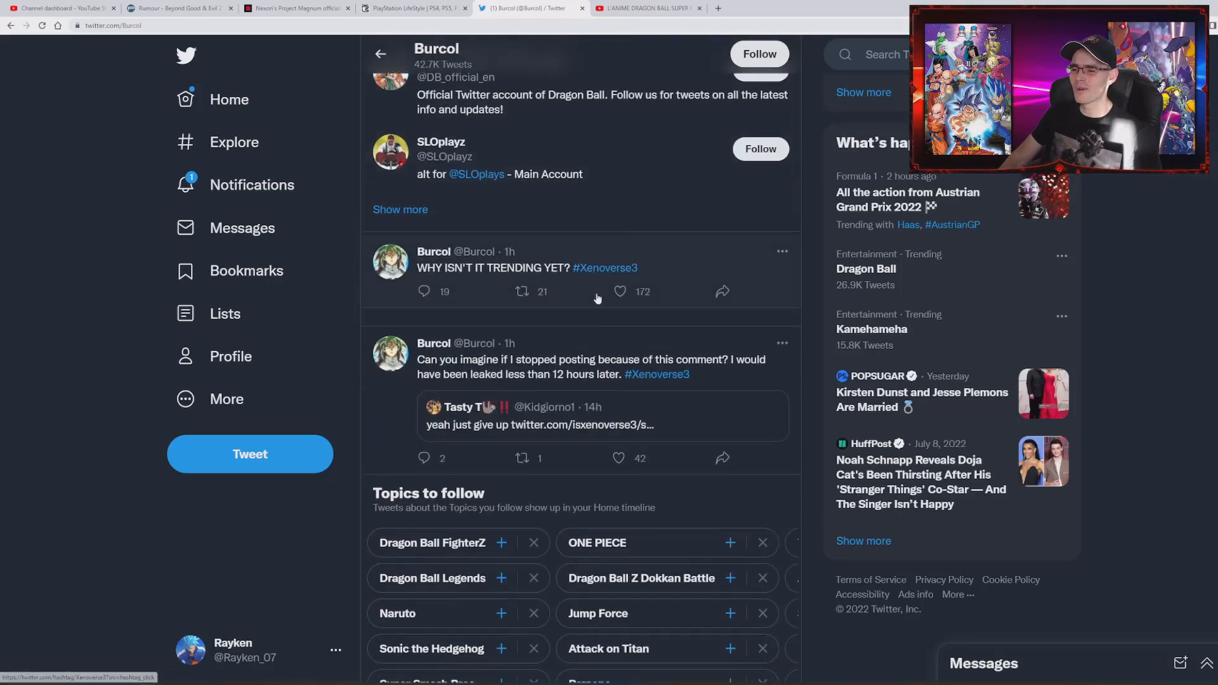
pyautogui.scroll(-3)
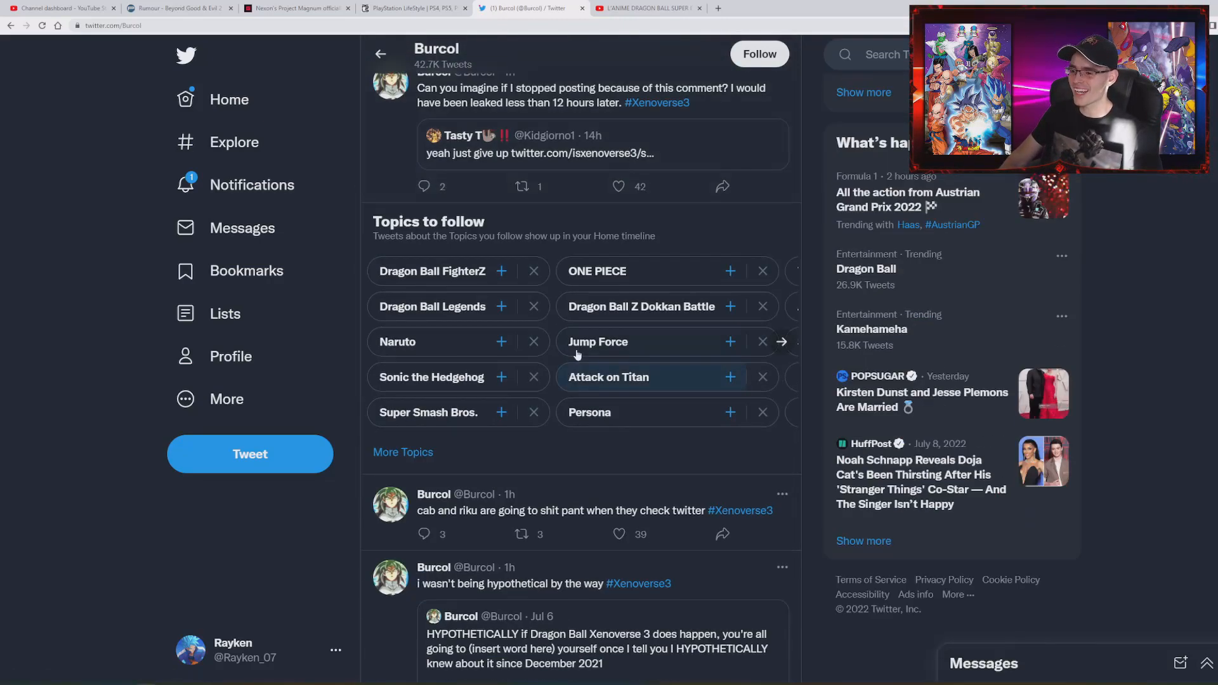
pyautogui.scroll(-3)
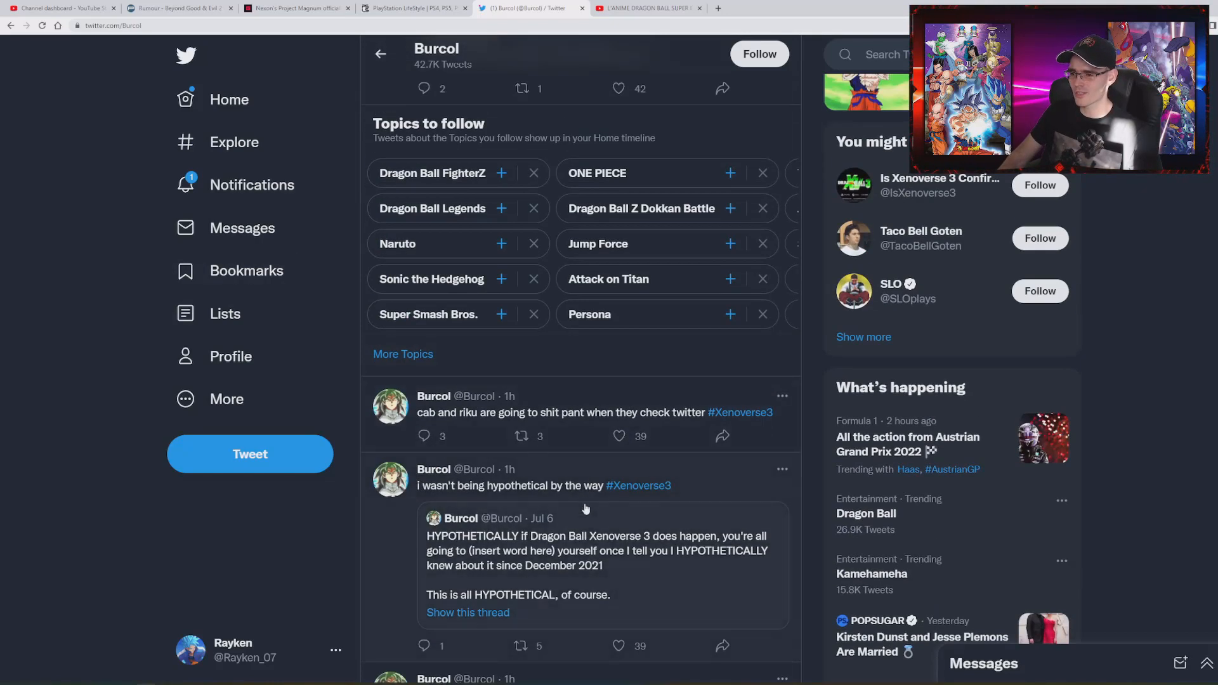
pyautogui.scroll(-3)
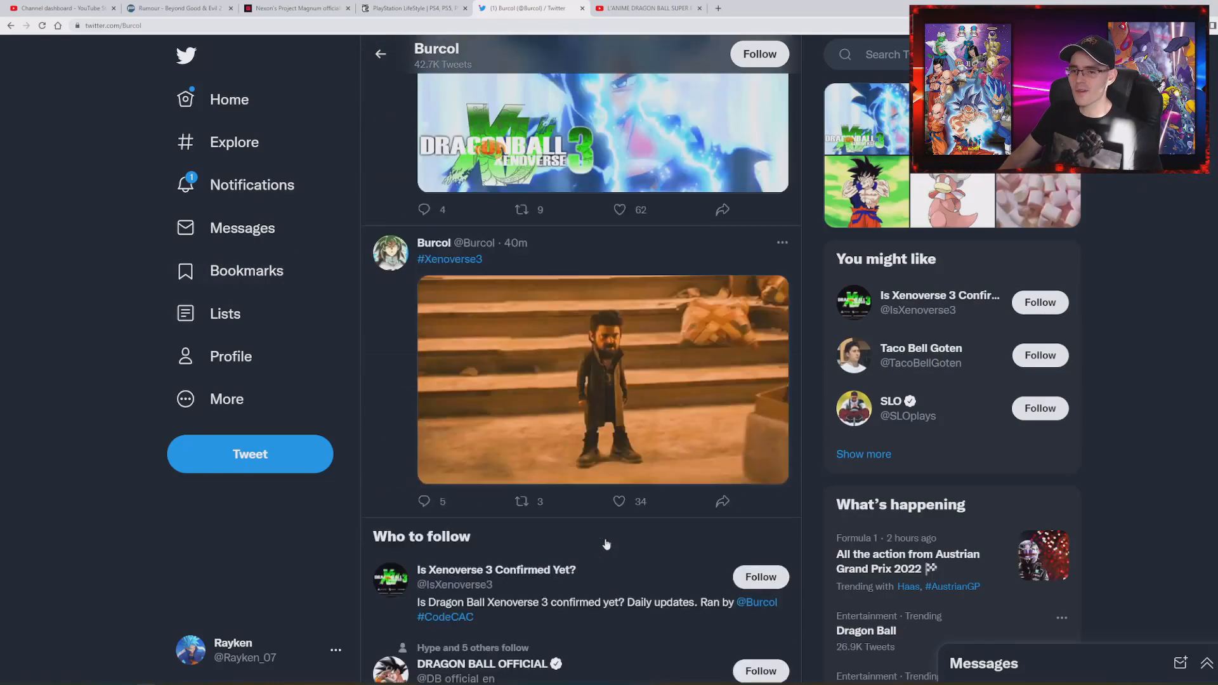